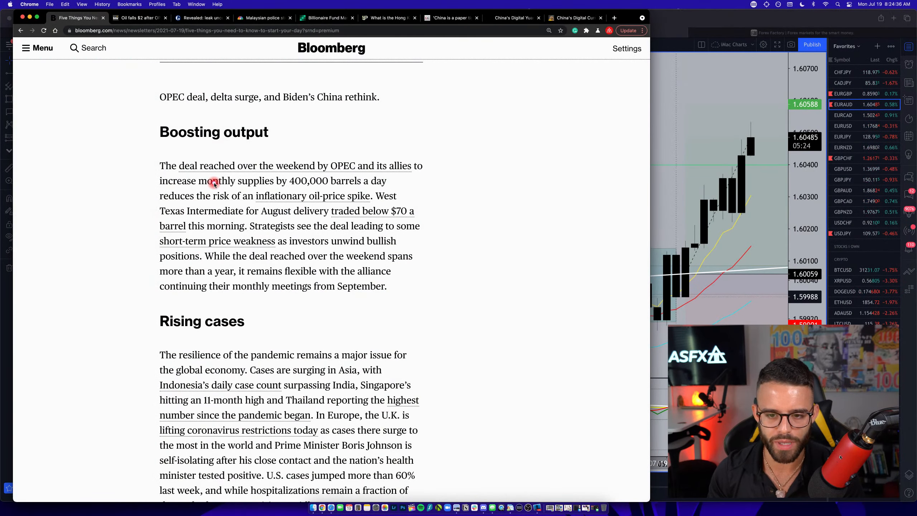
Highlight the passages on boosting monthly supply, the strategists' view and the deal staying flexible.
left_click_drag(159, 165, 327, 165)
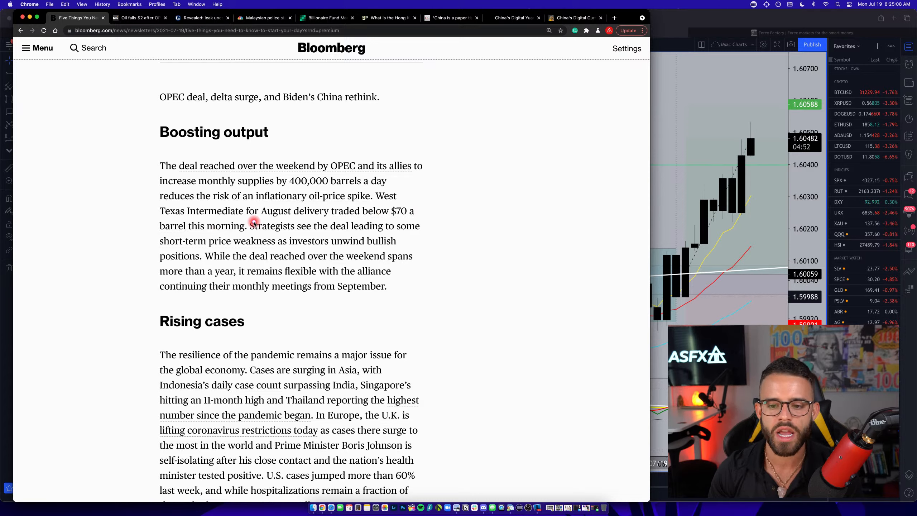
left_click_drag(253, 226, 387, 226)
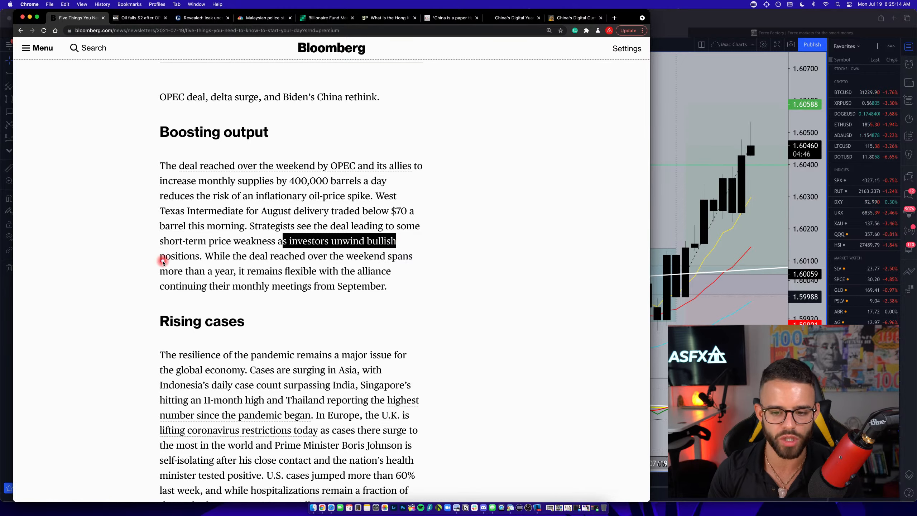
double_click(179, 256)
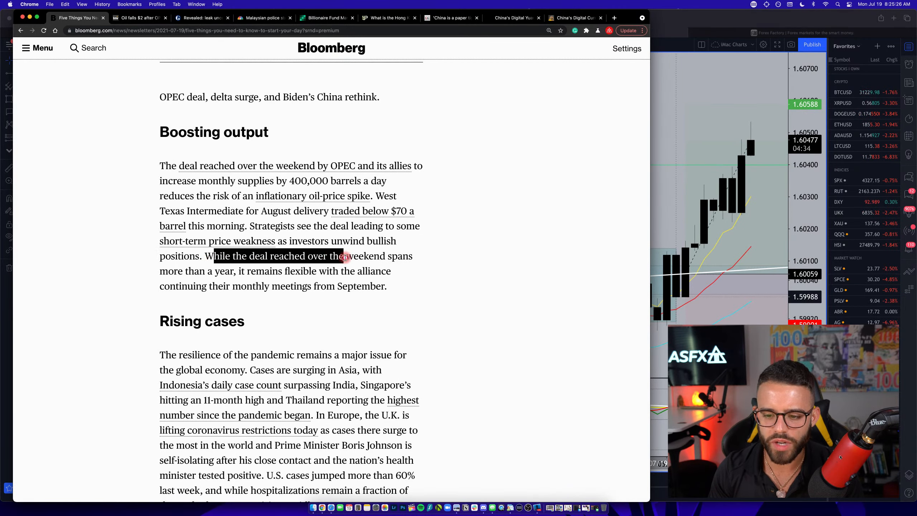
left_click_drag(346, 257, 395, 271)
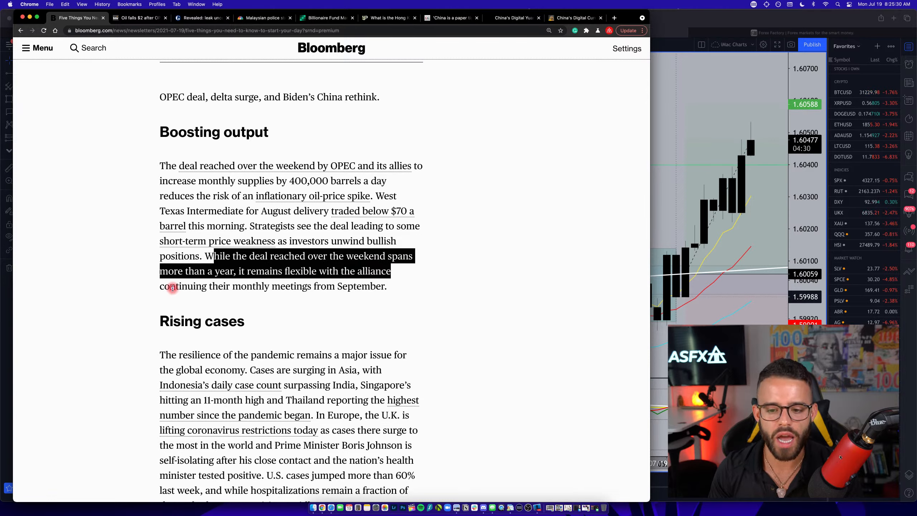
left_click(358, 291)
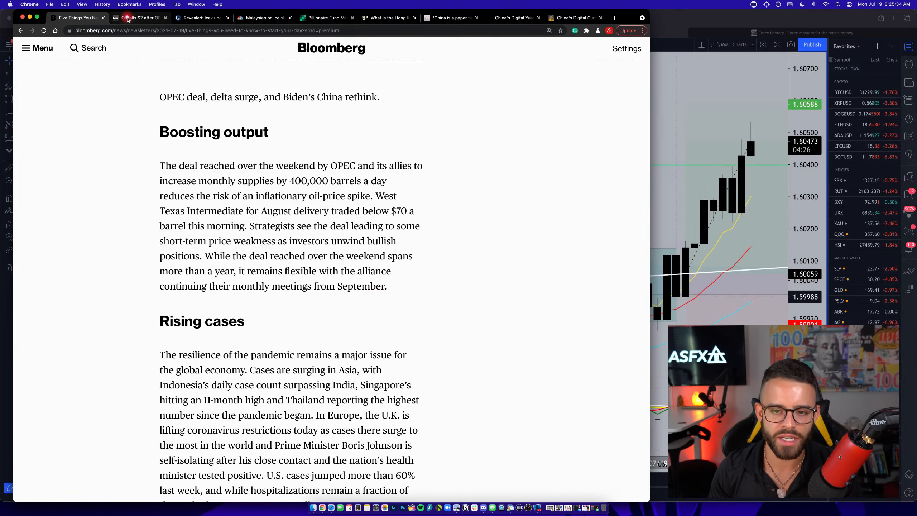
Switch to the 'Oil falls $2 after OPEC+' article and read down, marking the rising-infections phrase.
left_click(139, 17)
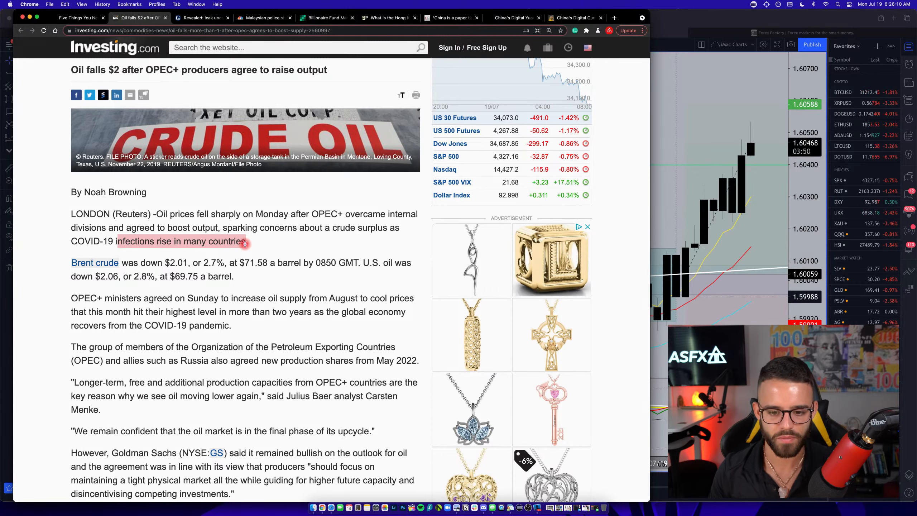
left_click_drag(246, 241, 135, 297)
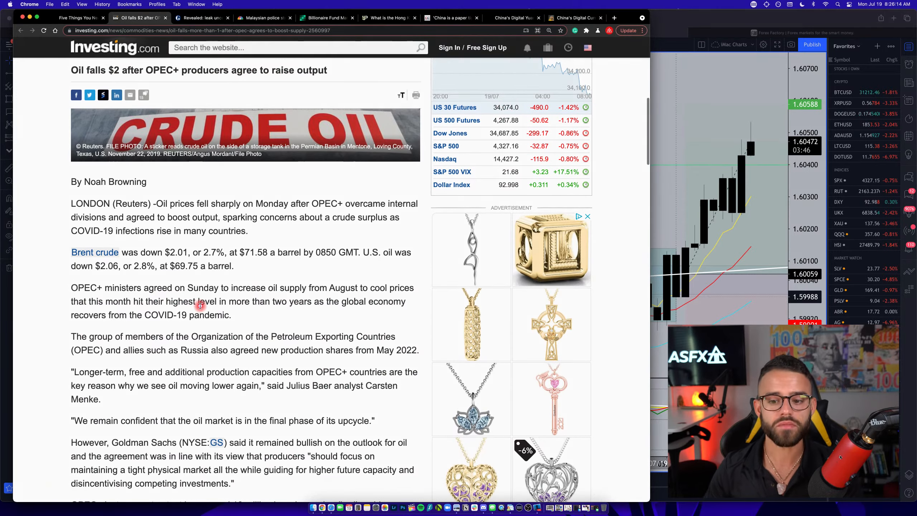
scroll("down", 3)
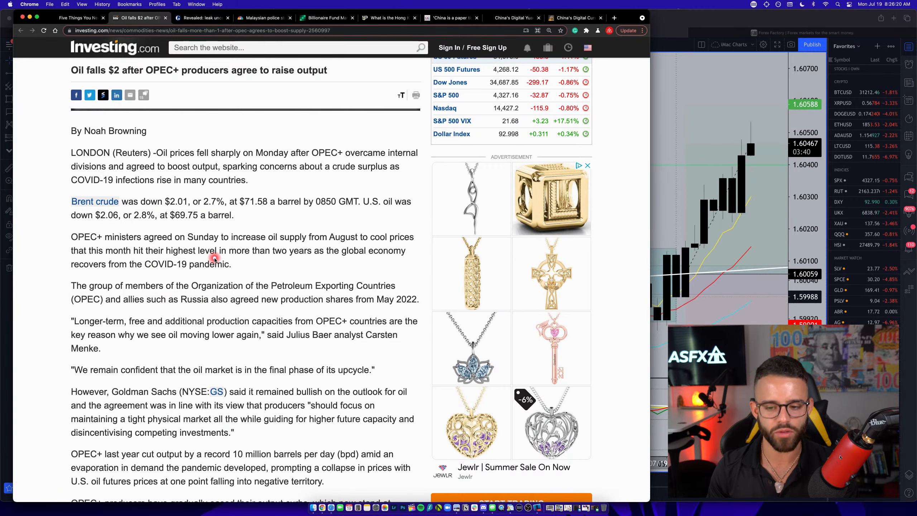
mouse_move(378, 256)
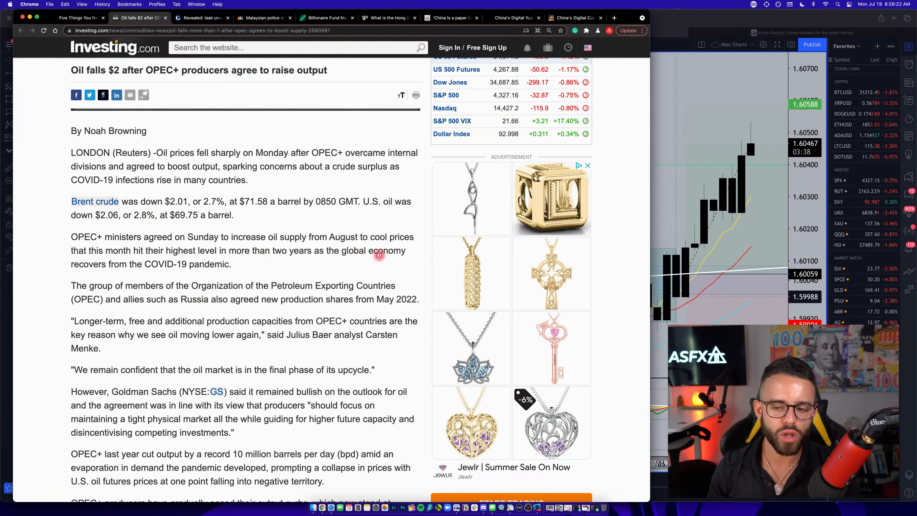
scroll("down", 3)
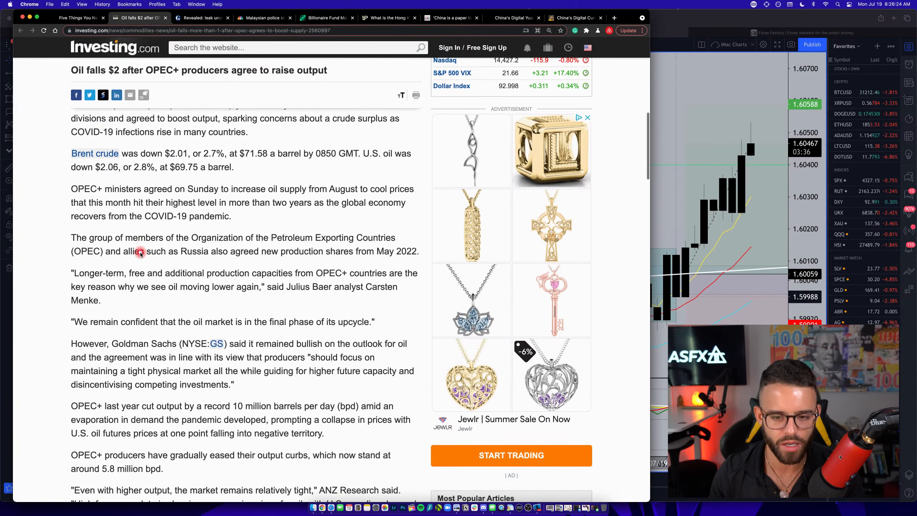
scroll("down", 3)
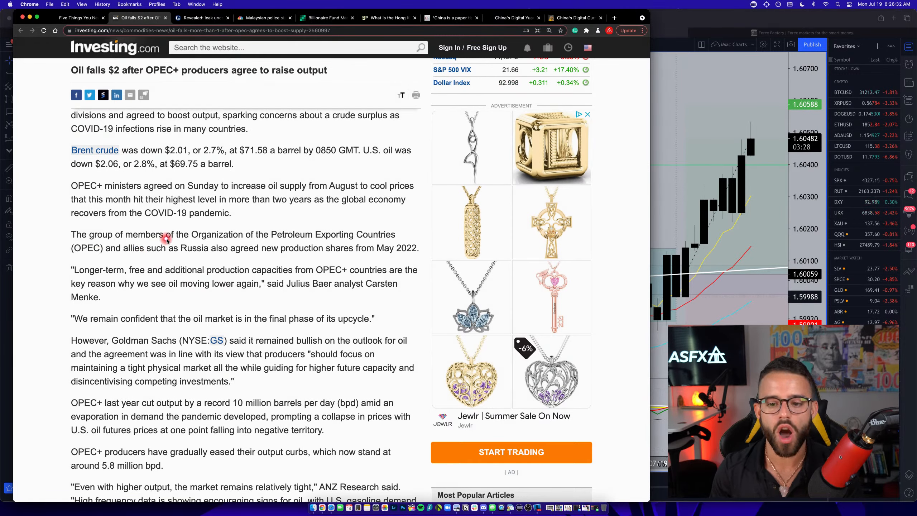
mouse_move(335, 235)
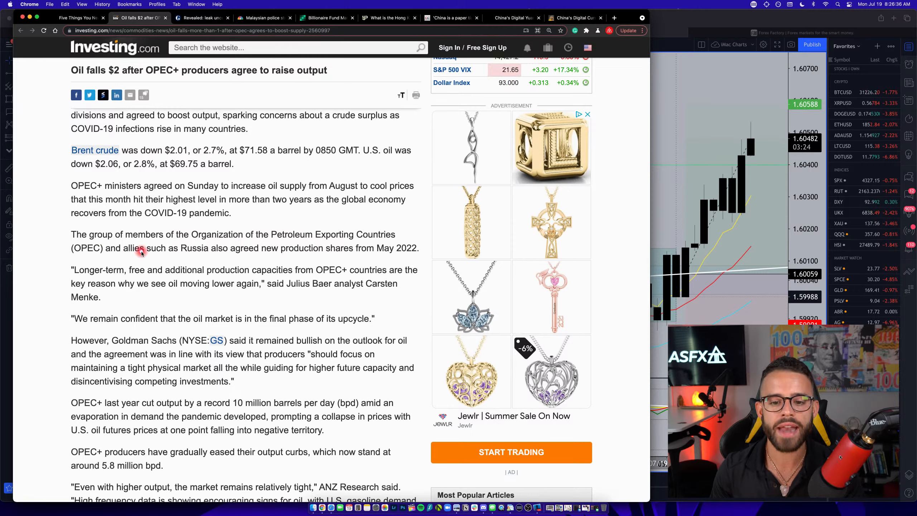
mouse_move(261, 253)
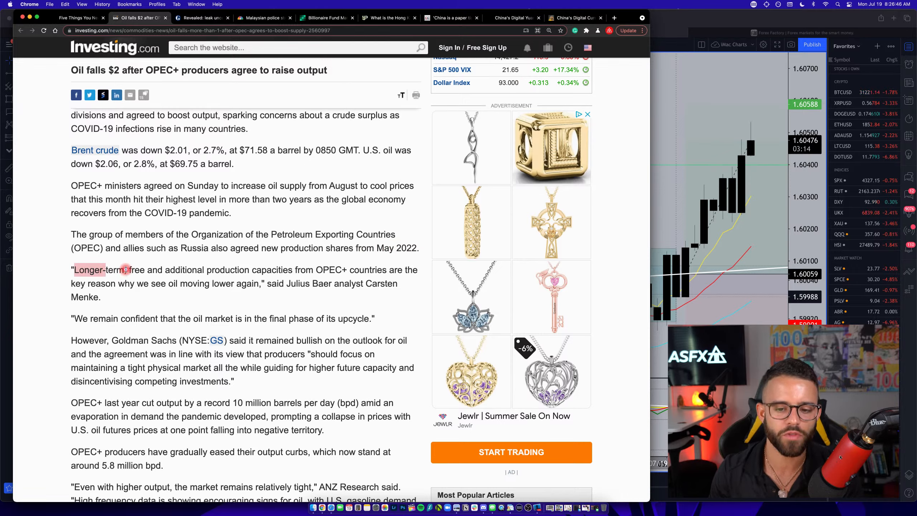
mouse_move(273, 268)
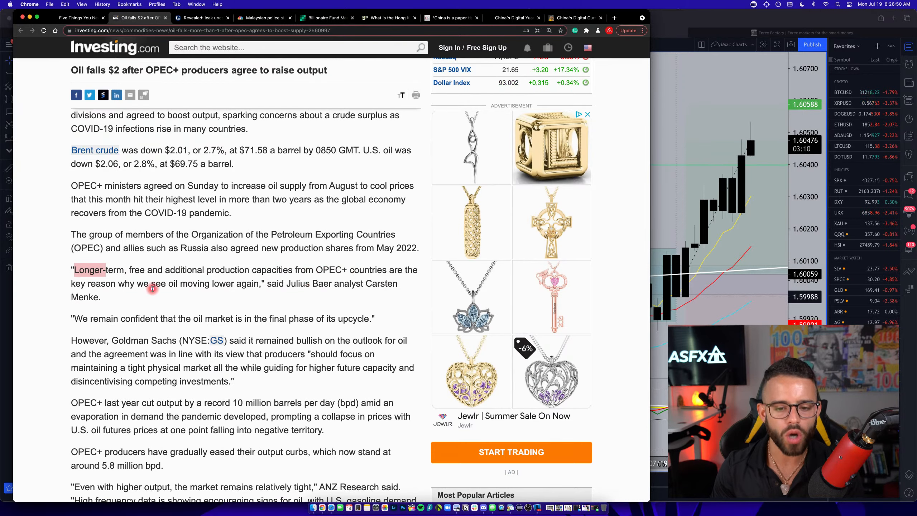
left_click_drag(119, 283, 263, 284)
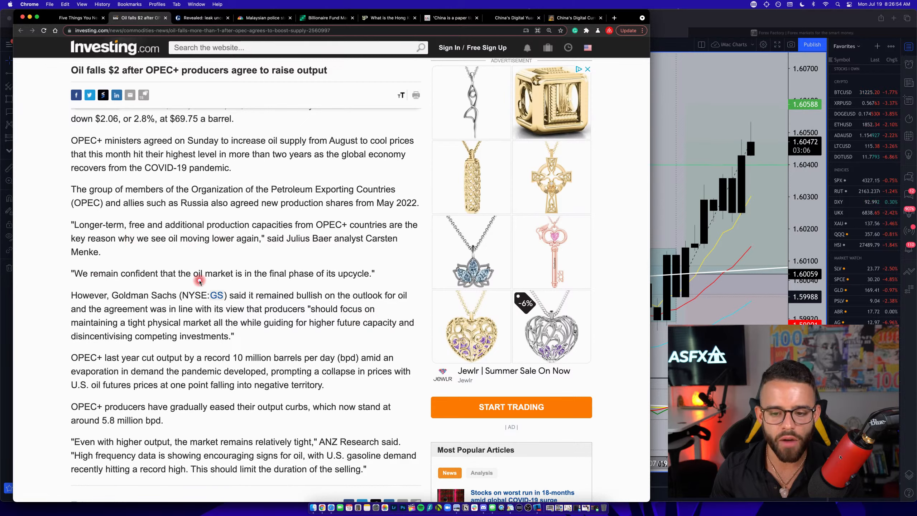
left_click_drag(205, 273, 371, 273)
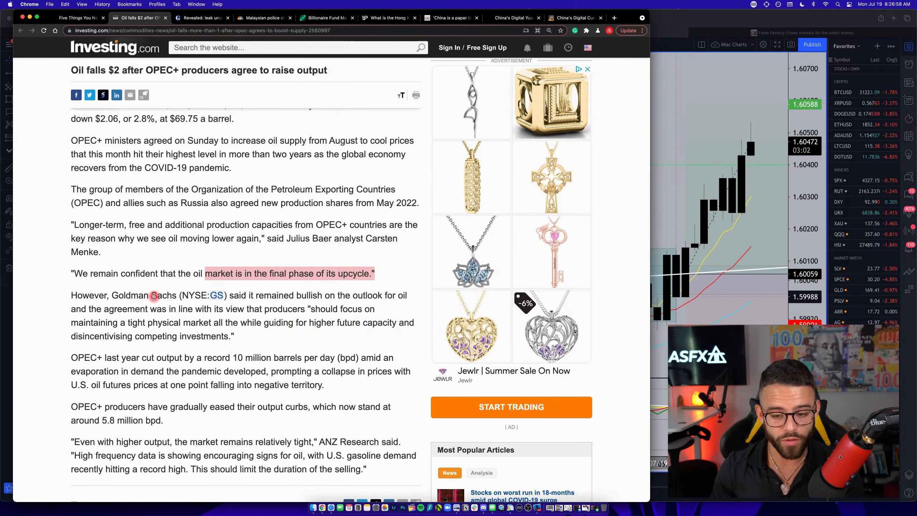
scroll("down", 3)
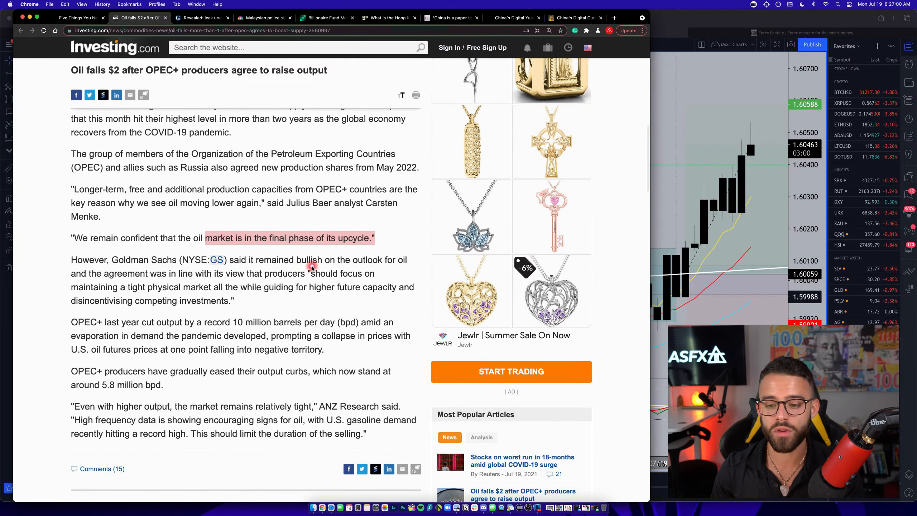
mouse_move(117, 267)
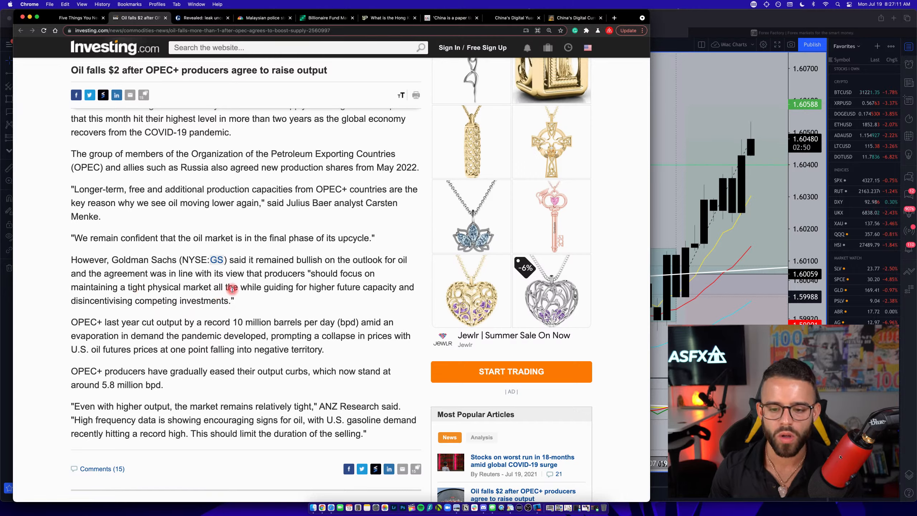
mouse_move(384, 294)
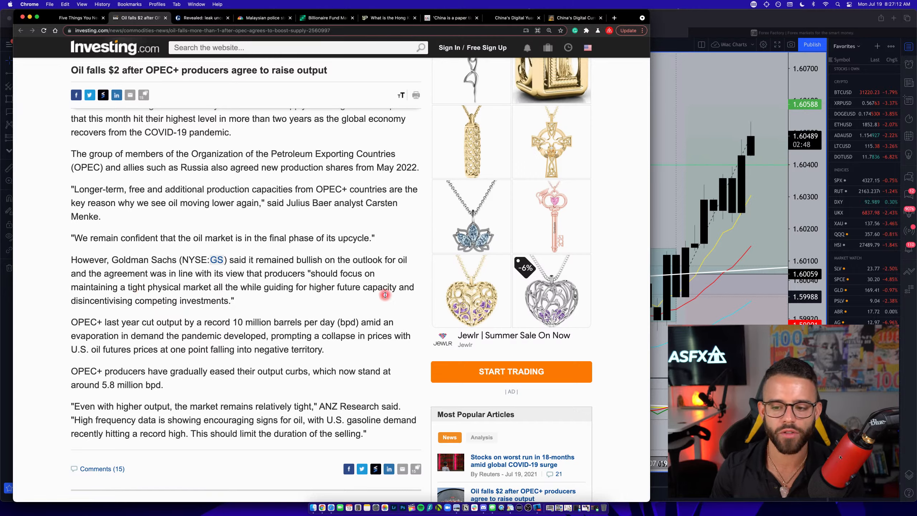
mouse_move(114, 309)
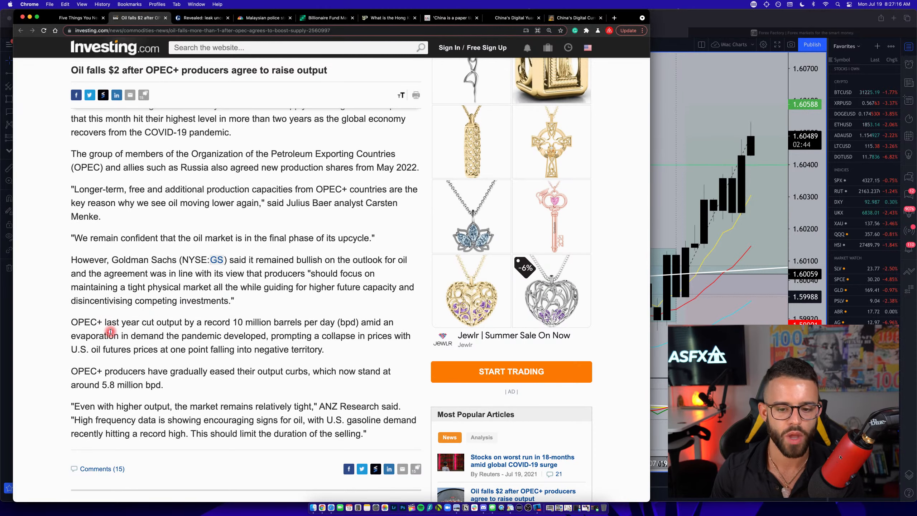
scroll("down", 3)
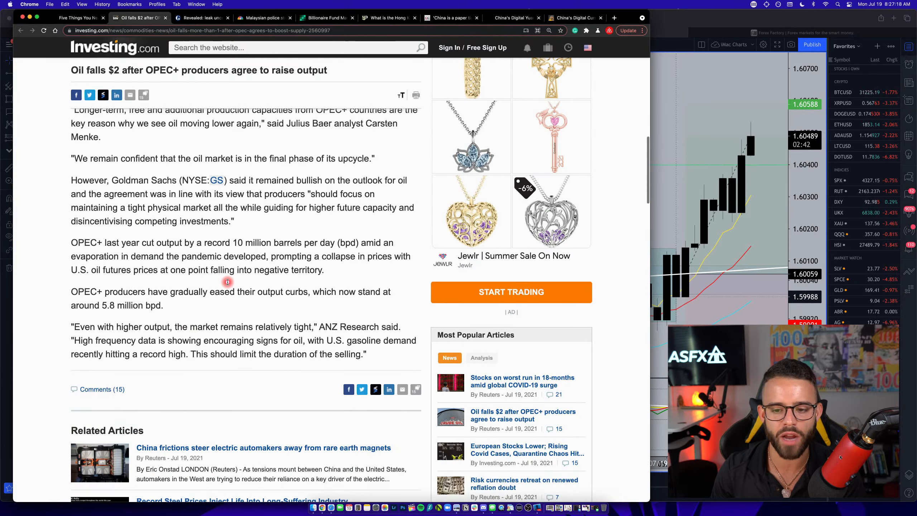
Highlight the sentences about U.S. oil futures once turning negative.
left_click_drag(234, 242, 362, 242)
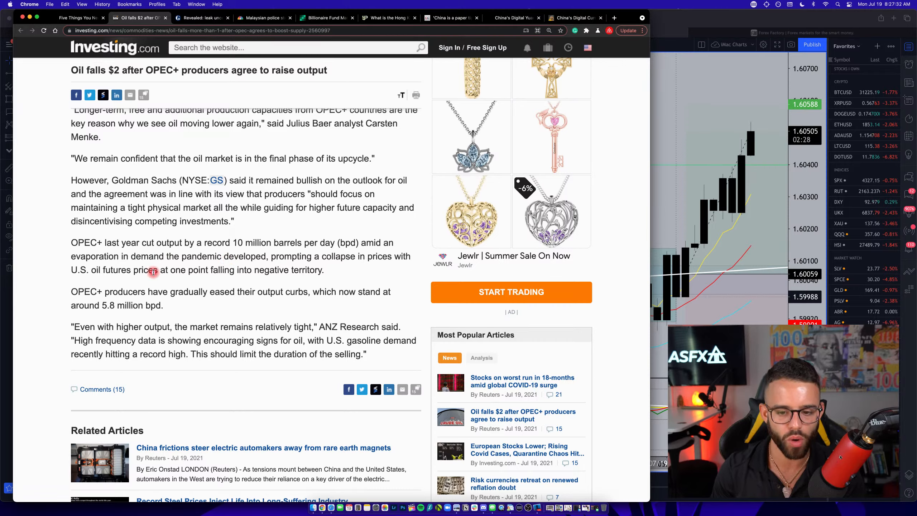
left_click_drag(163, 270, 323, 270)
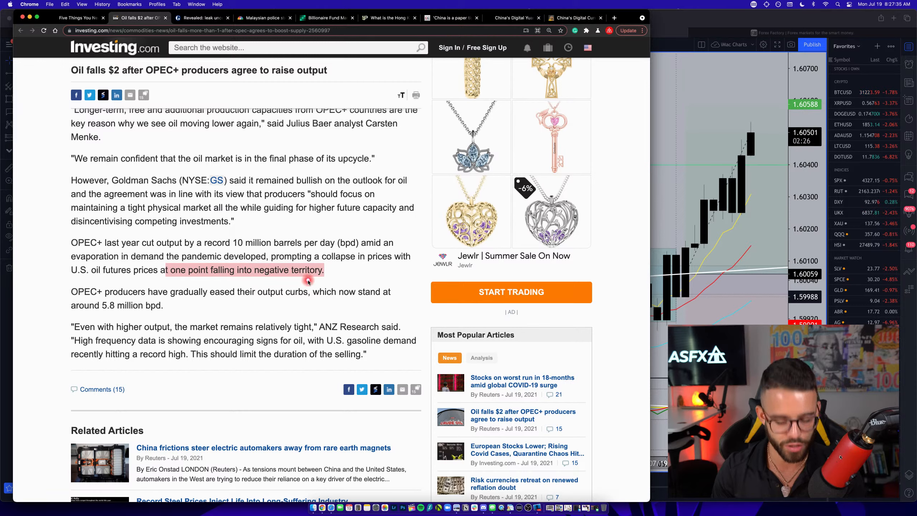
mouse_move(98, 295)
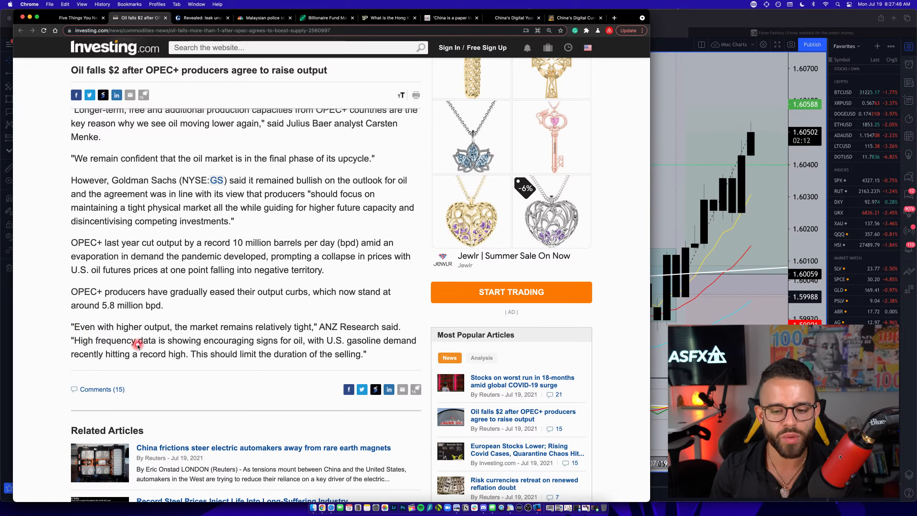
mouse_move(272, 345)
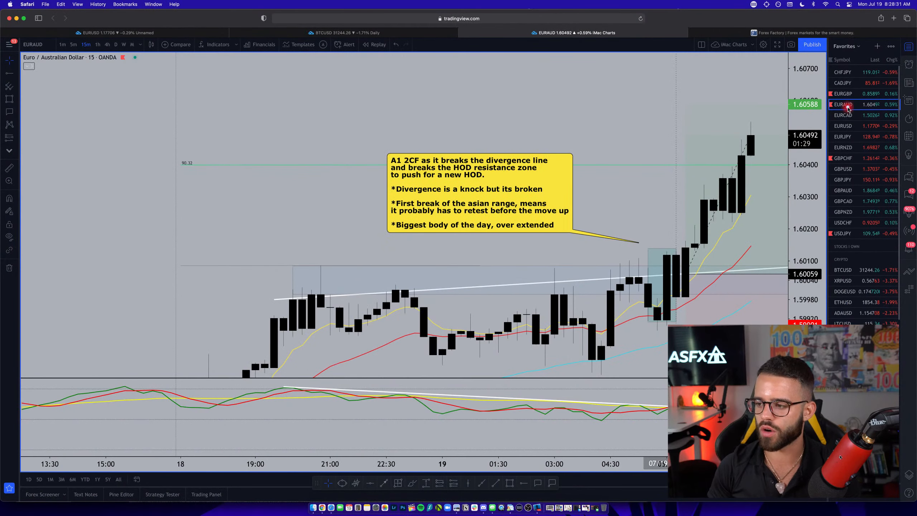
Load EURCAD from the watchlist and reframe the chart around its latest rally candles.
left_click(843, 115)
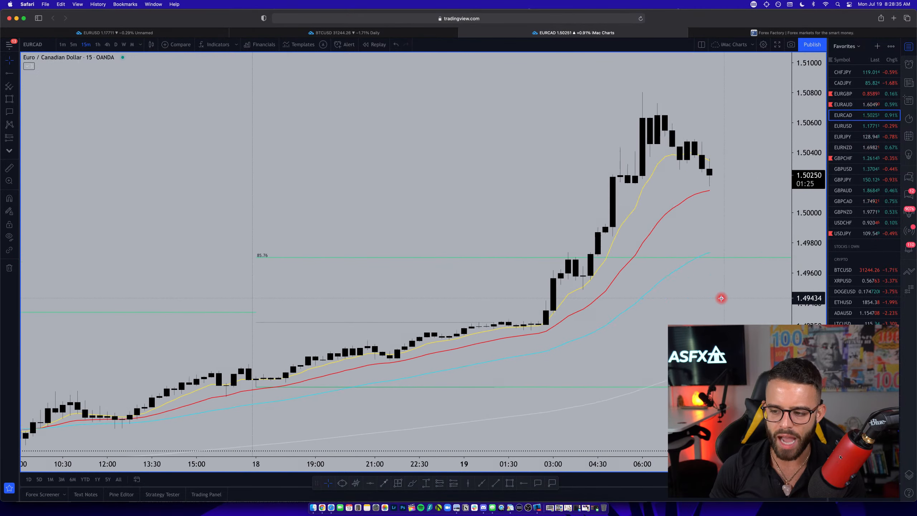
left_click_drag(721, 298, 268, 250)
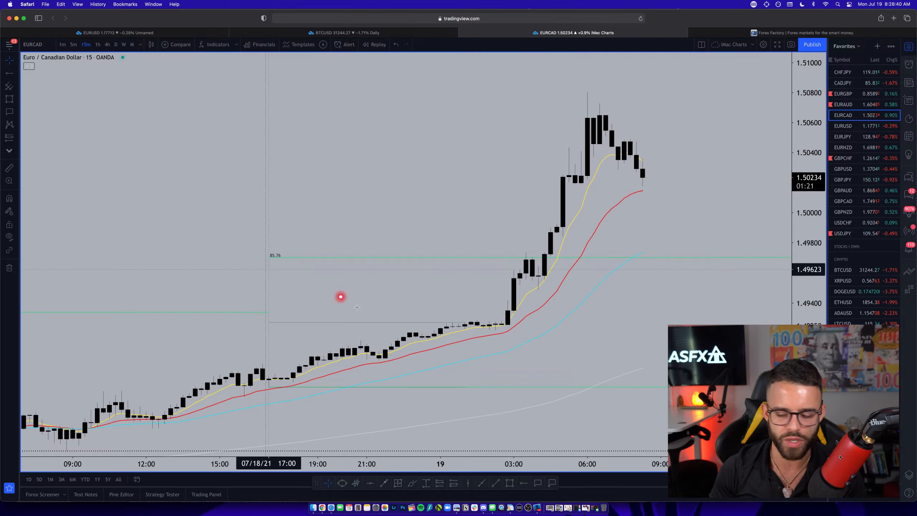
right_click(401, 351)
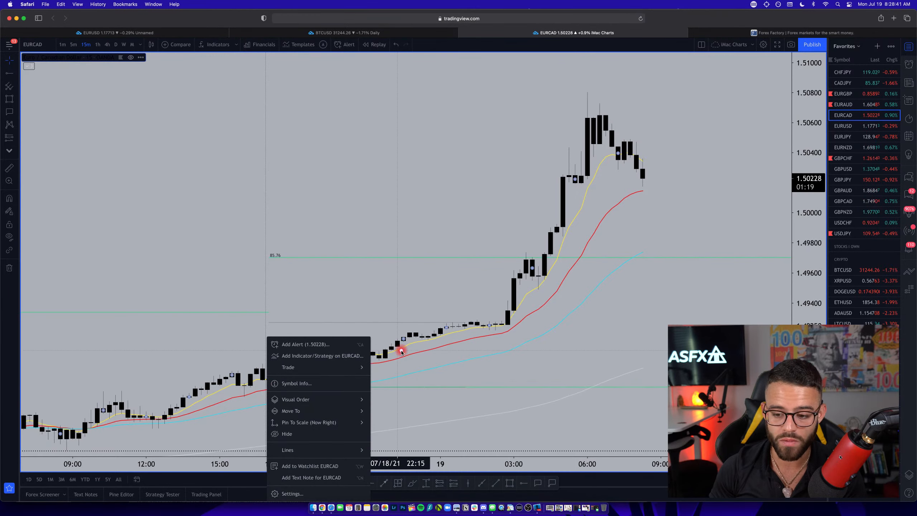
left_click(270, 389)
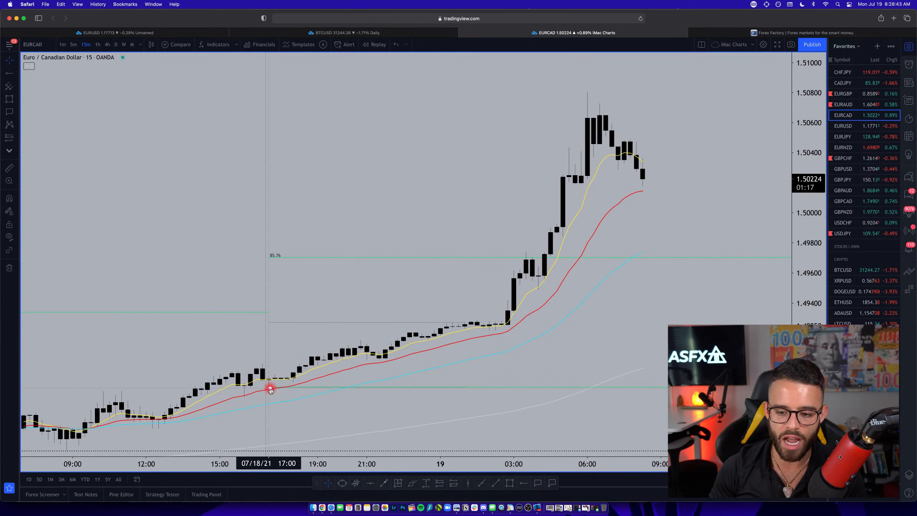
left_click_drag(269, 388, 592, 110)
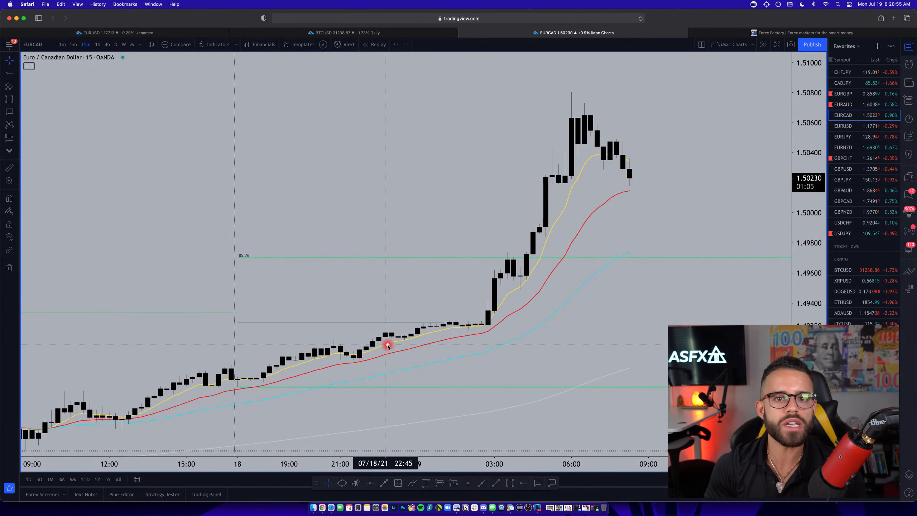
mouse_move(580, 187)
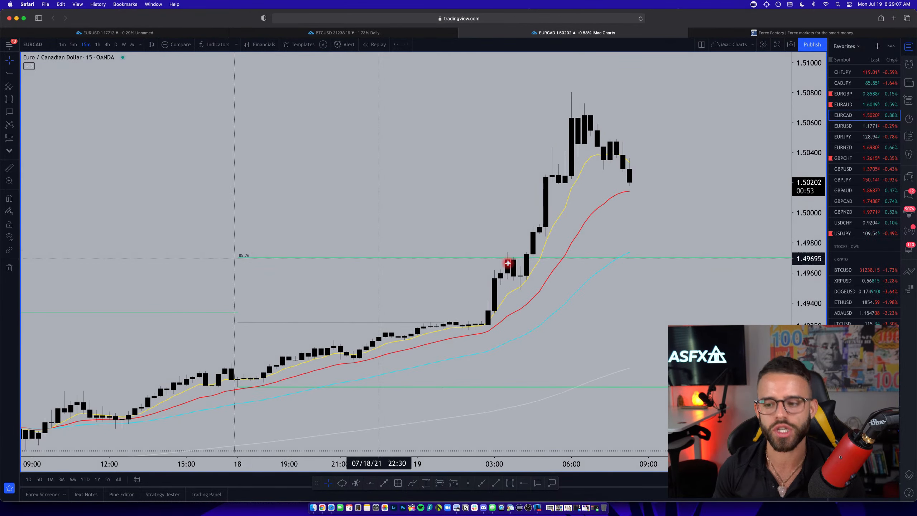
mouse_move(268, 256)
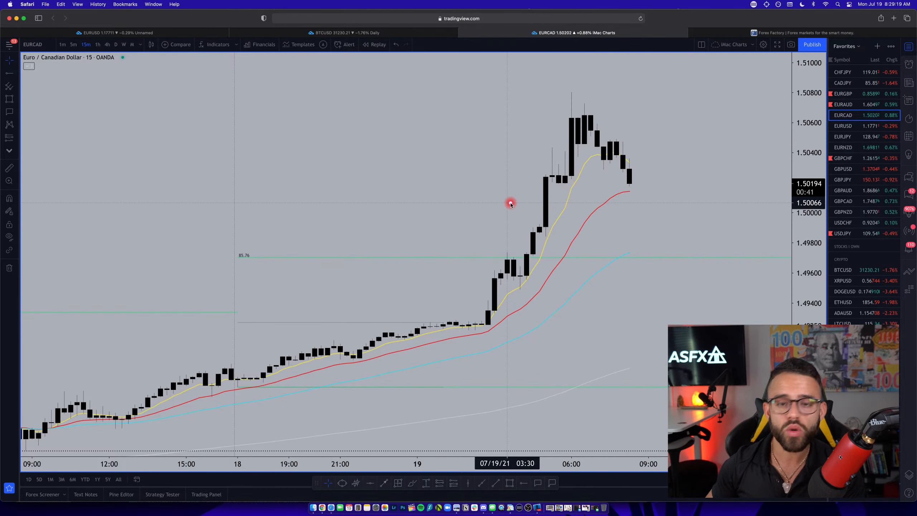
mouse_move(618, 213)
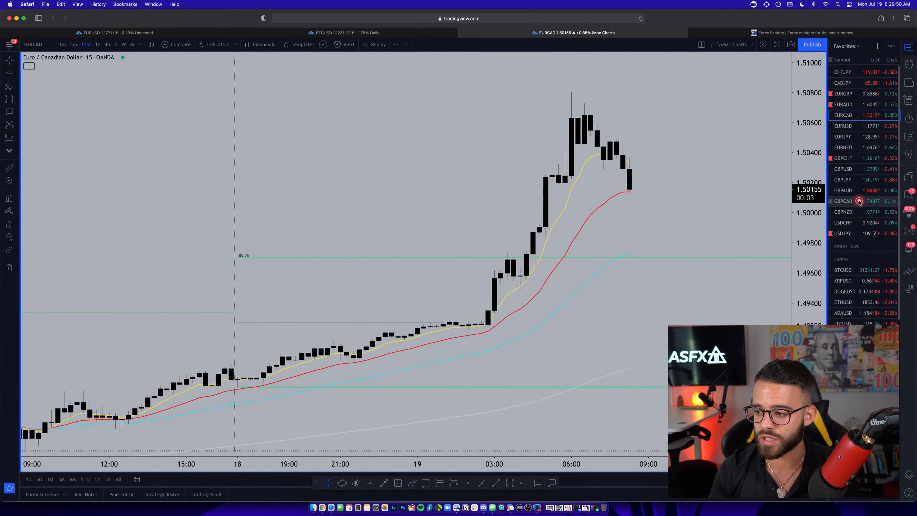
Load the USDCAD chart from the watchlist.
left_click(842, 200)
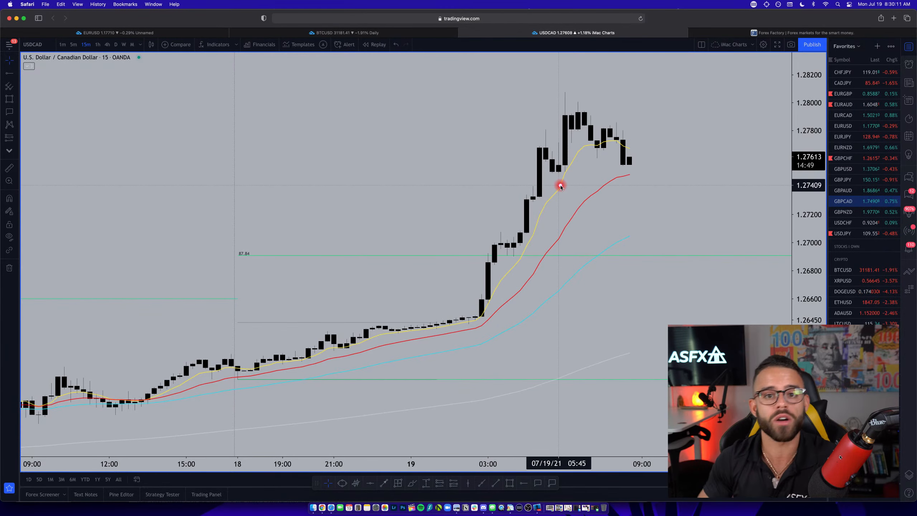
Load OANDA CADCHF via symbol search and measure the ~46-pip drop from 17:30 to 03:45.
type("CADCHF")
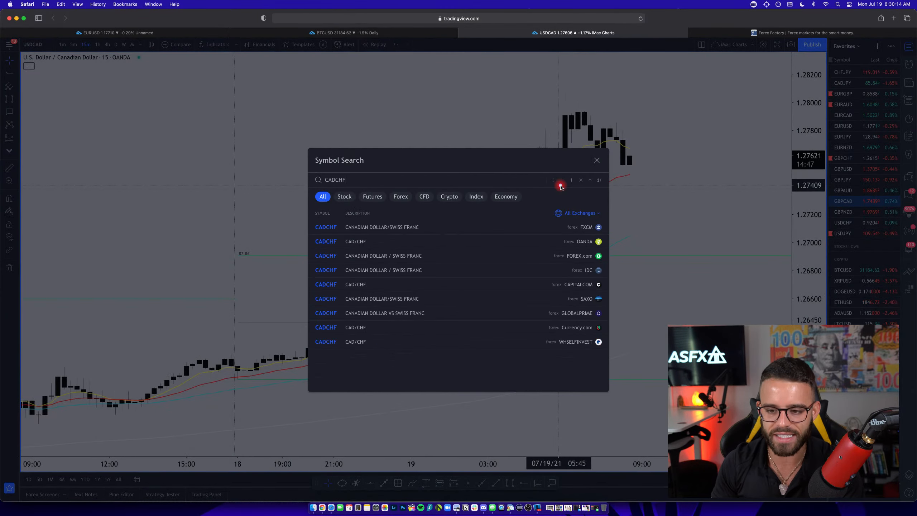
left_click(326, 241)
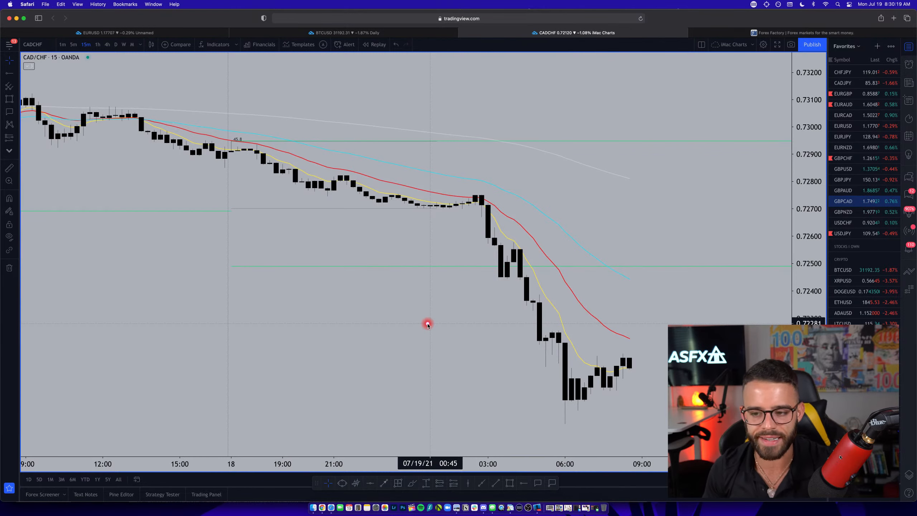
mouse_move(237, 142)
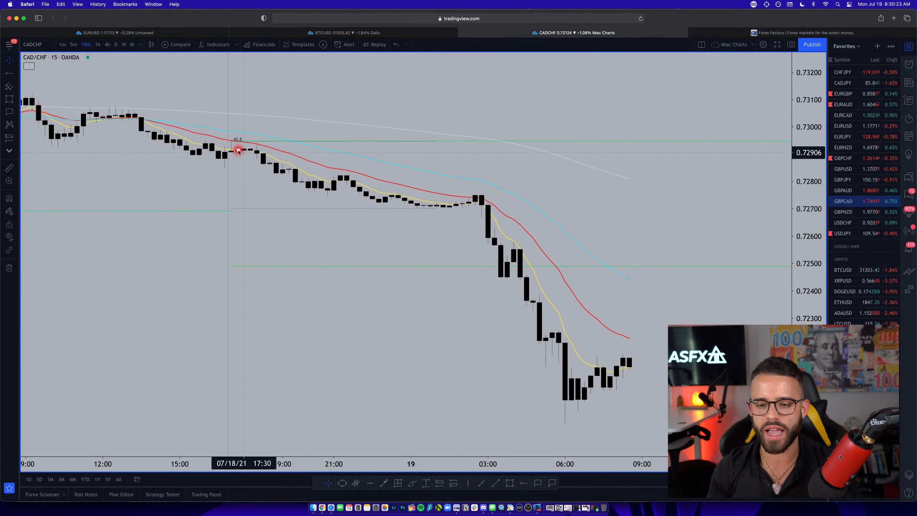
left_click_drag(237, 149, 565, 421)
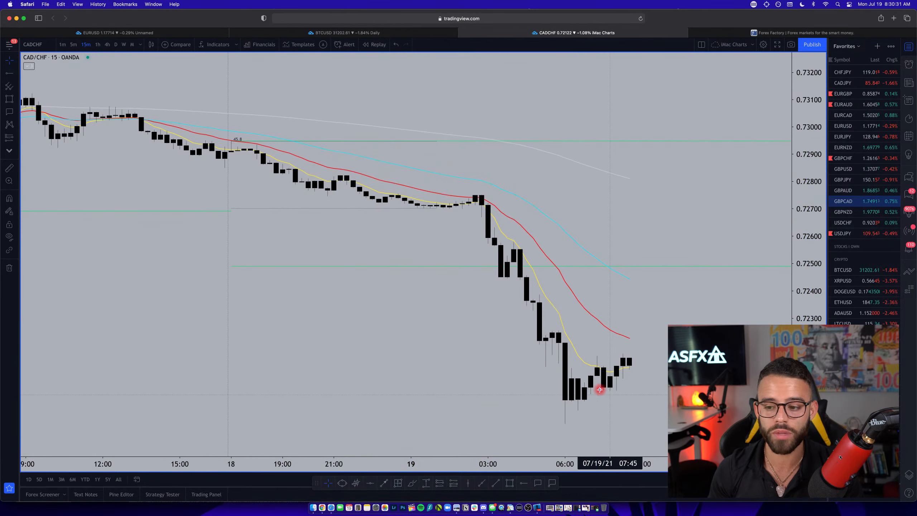
left_click_drag(600, 389, 506, 270)
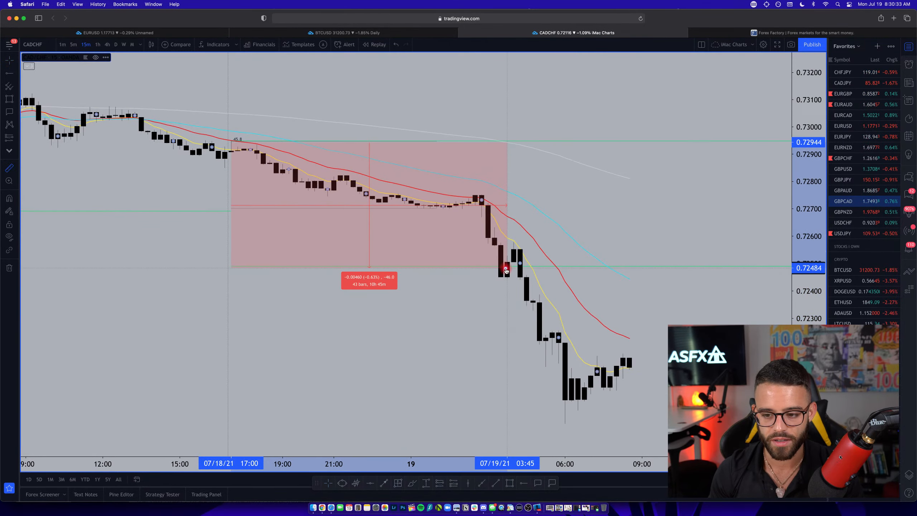